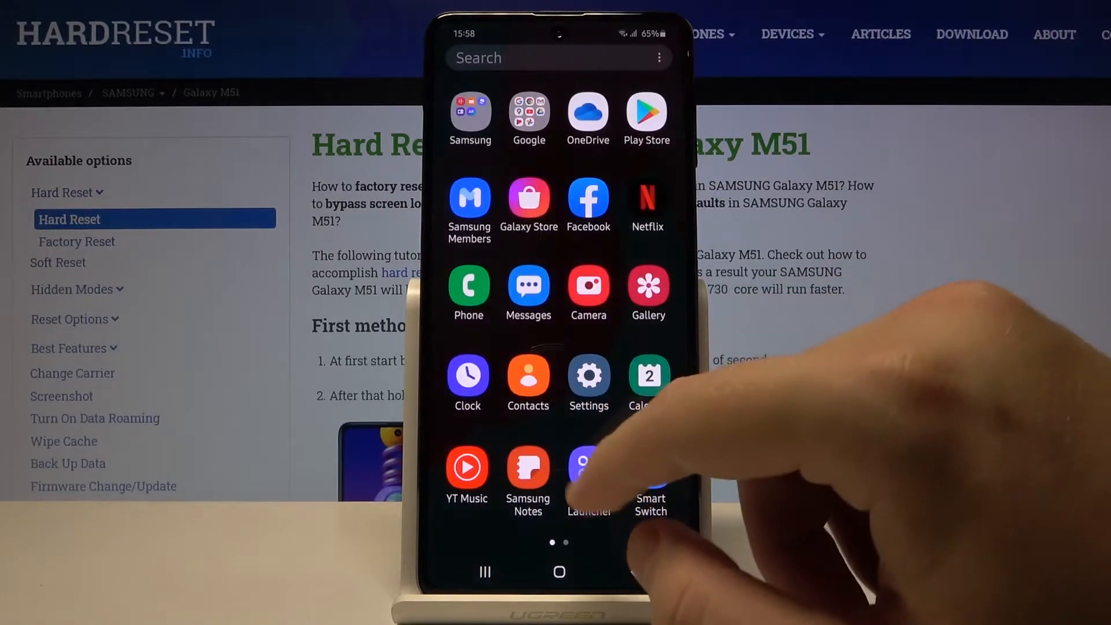
# - Go through Settings > Apps > Permission manager and show the Location permission's allowed apps
pyautogui.click(588, 375)
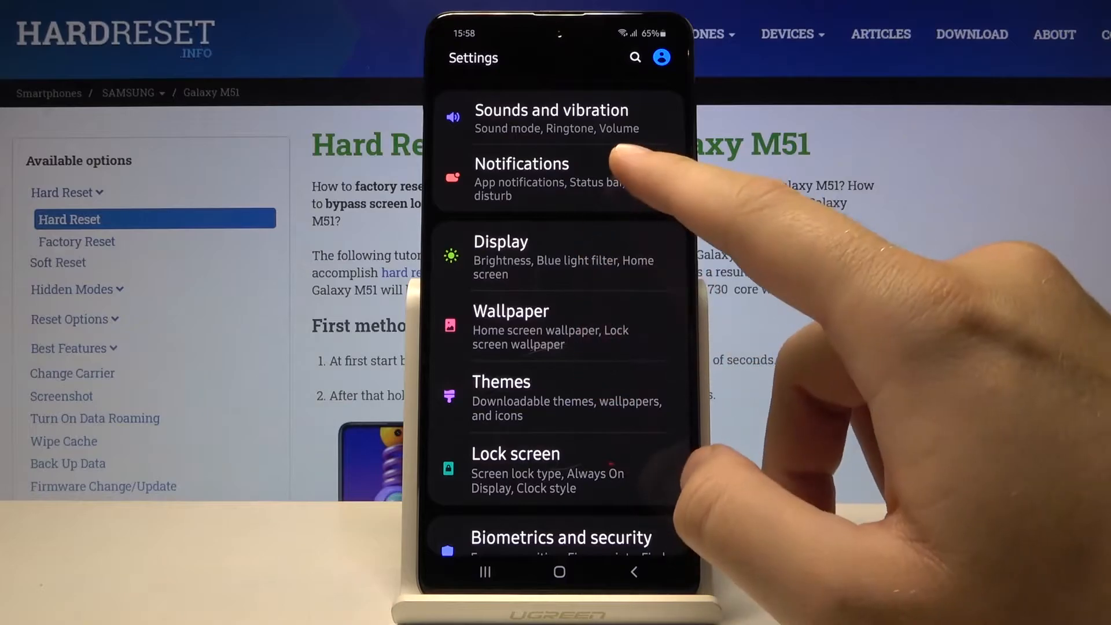
pyautogui.scroll(-3)
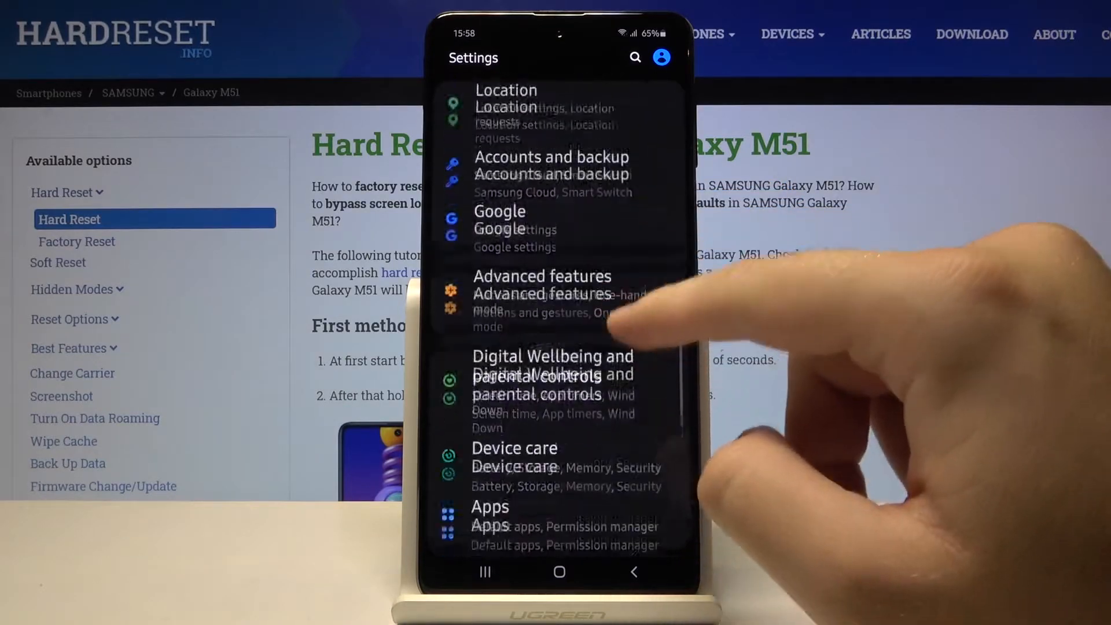
pyautogui.click(488, 505)
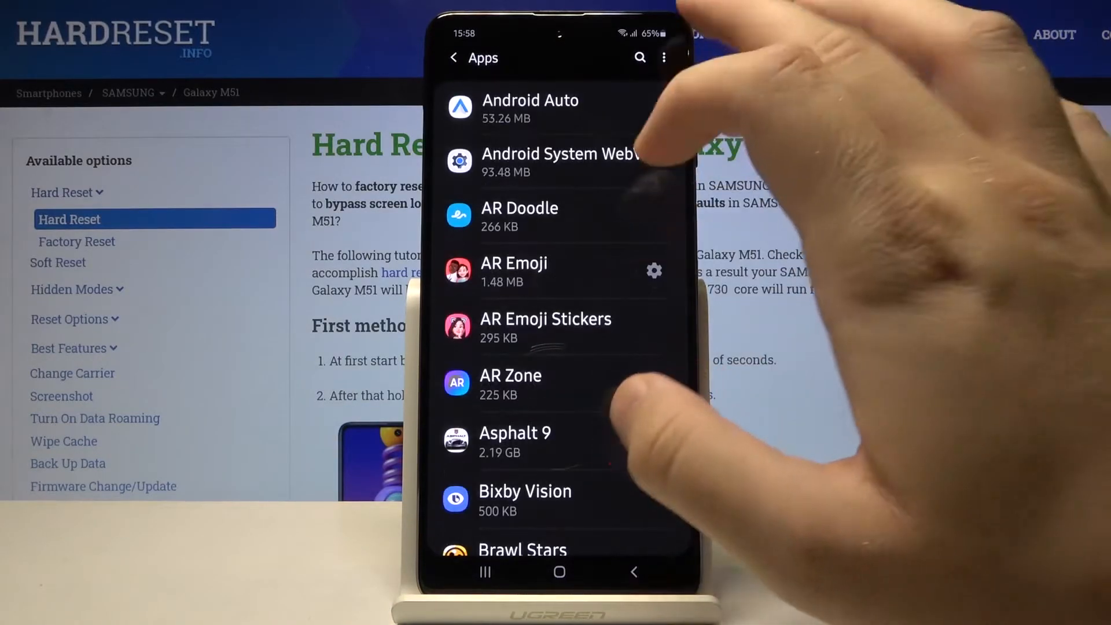
pyautogui.click(664, 58)
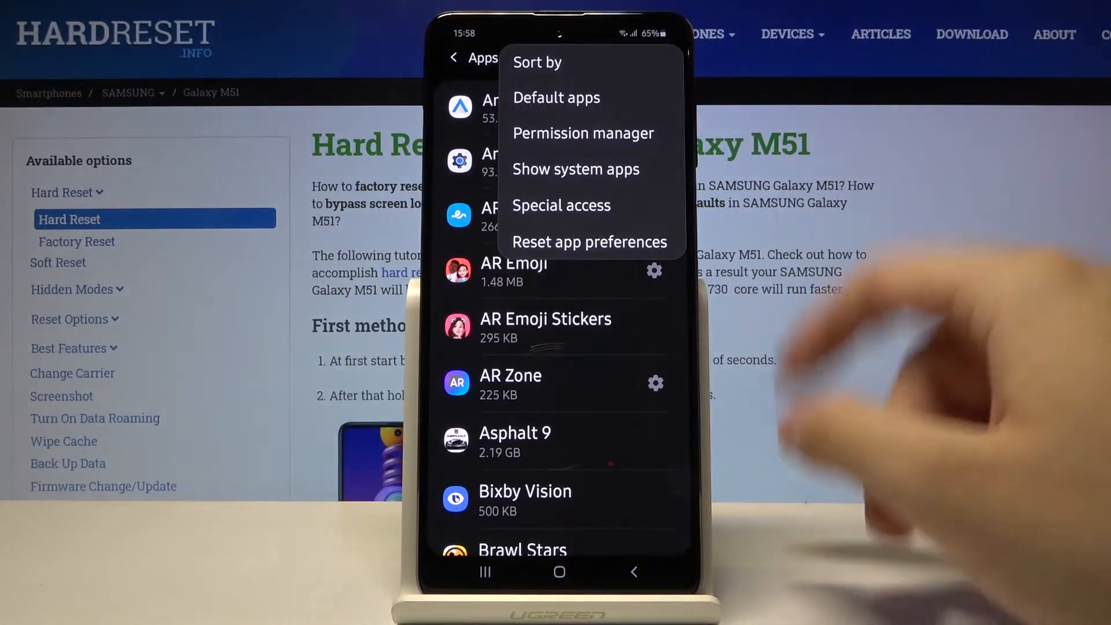
pyautogui.click(583, 133)
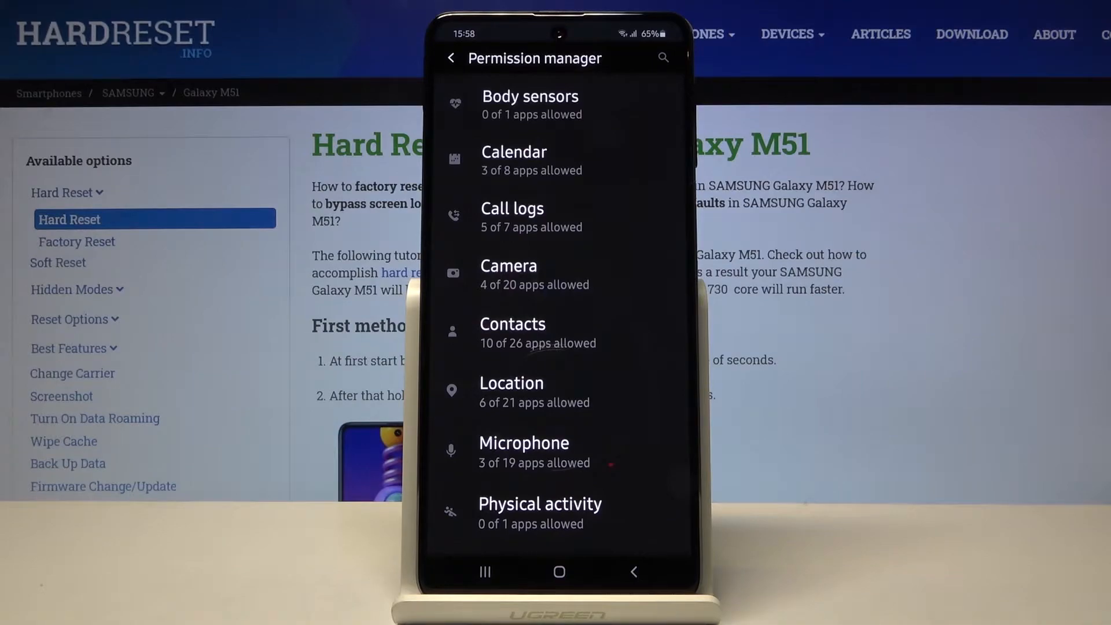
pyautogui.click(510, 383)
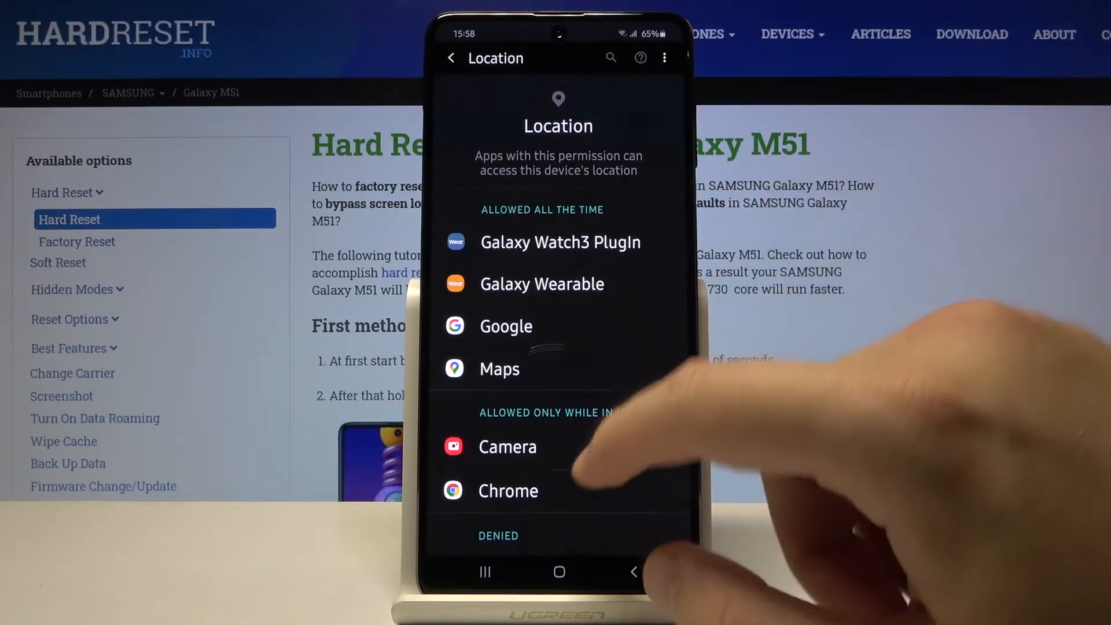
# - Find Photos under the Denied section and show its location access choices
pyautogui.scroll(-3)
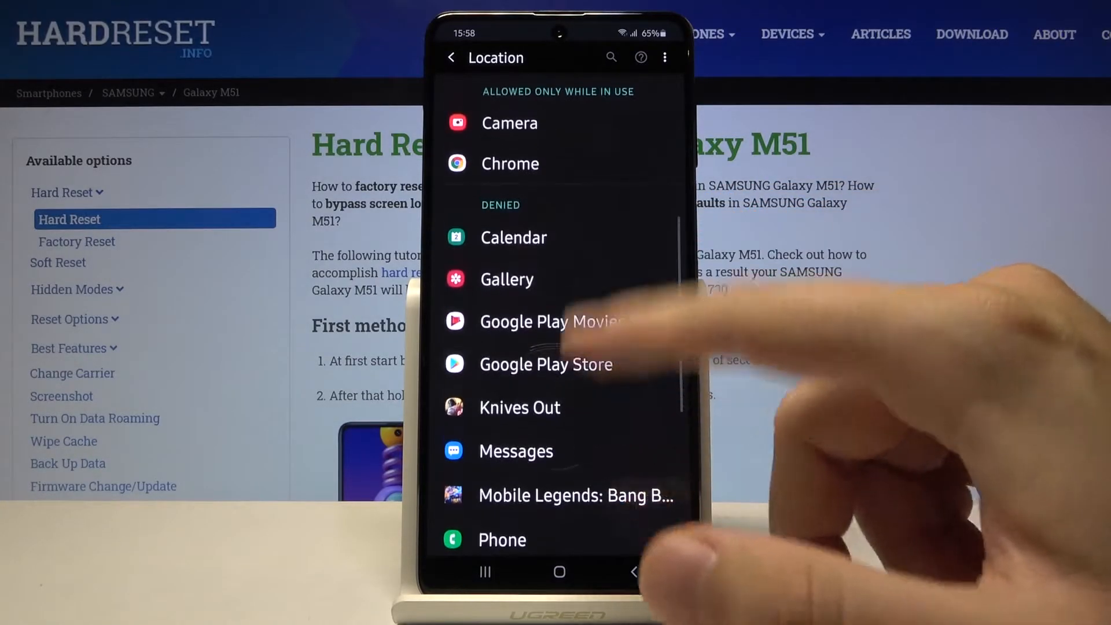
pyautogui.scroll(-3)
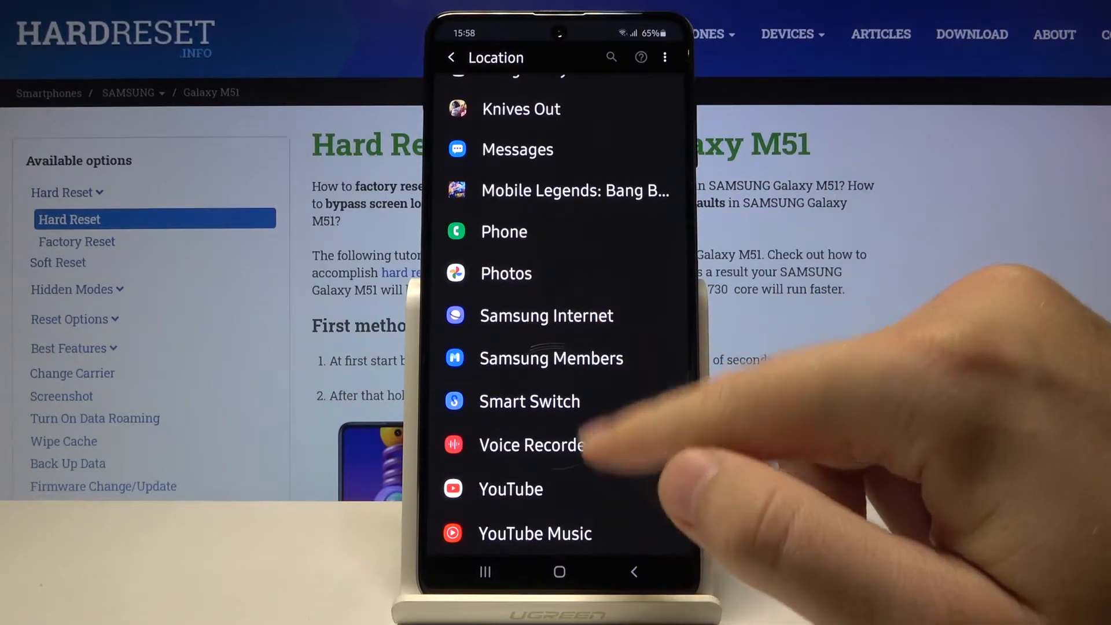
pyautogui.scroll(-3)
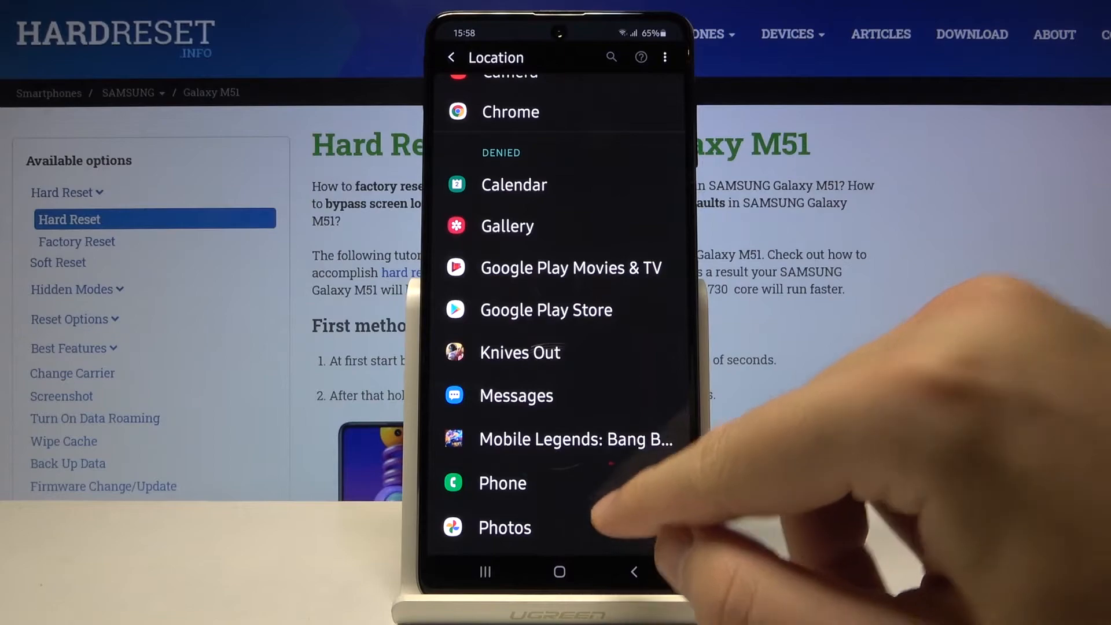
pyautogui.click(504, 528)
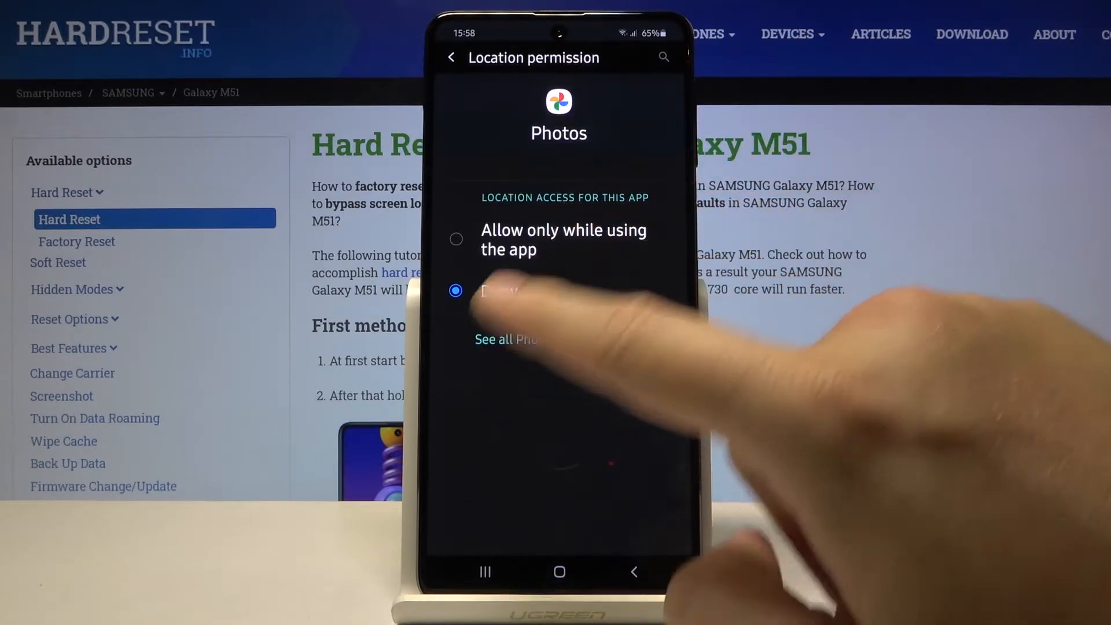